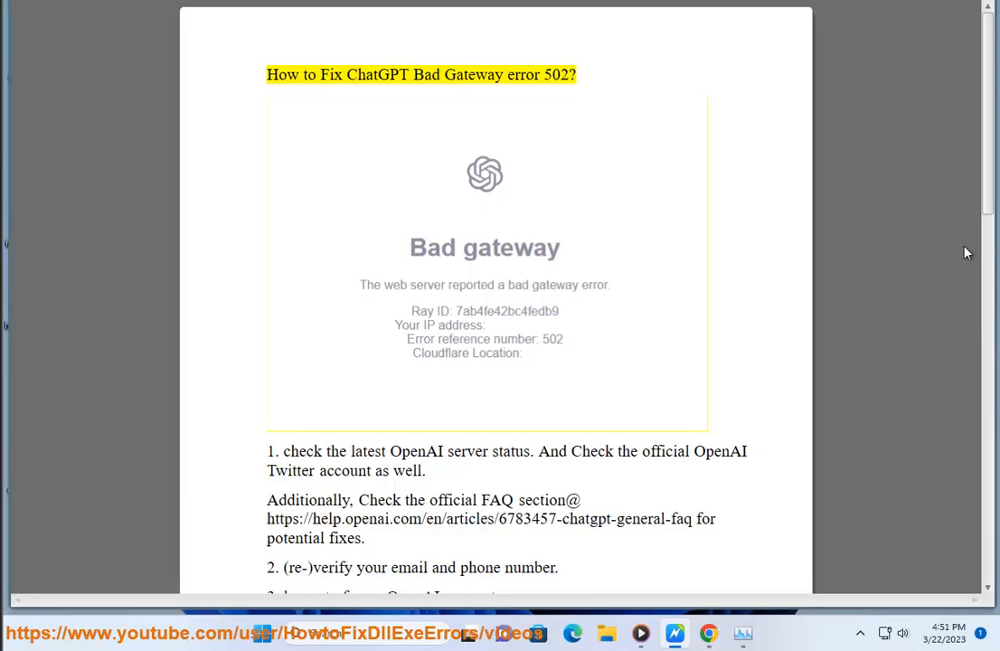
Enter openai.com in Chrome's address bar.
double_click(330, 74)
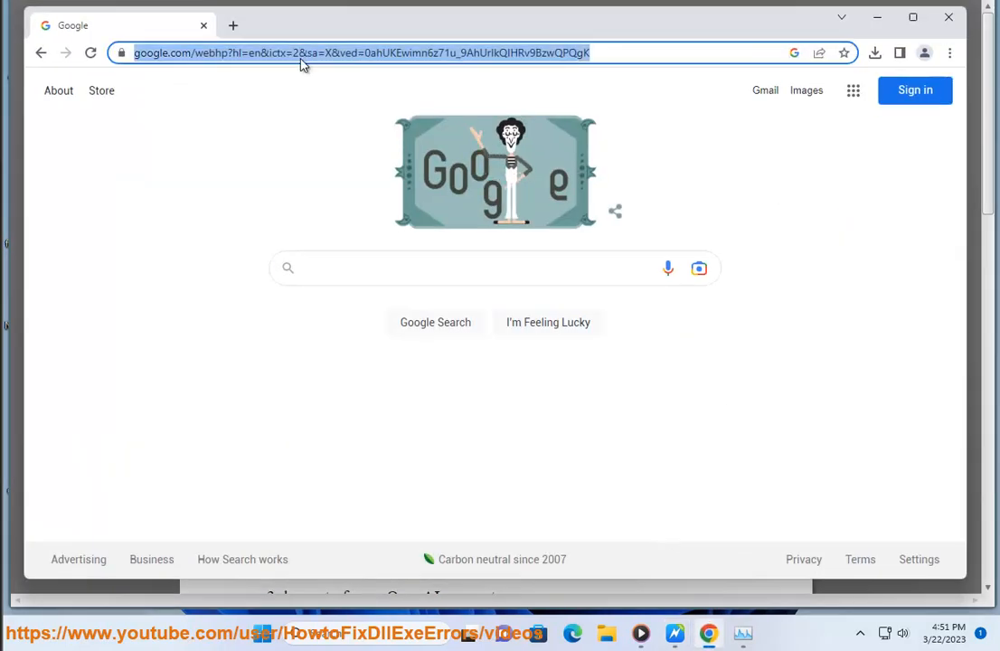
type("openai.com")
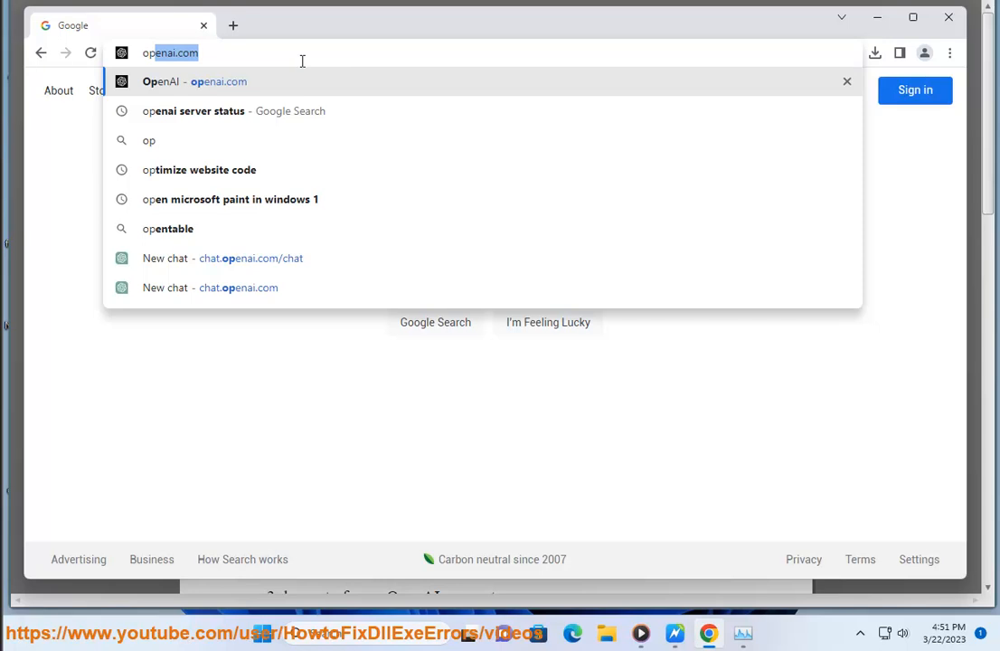
mouse_move(276, 288)
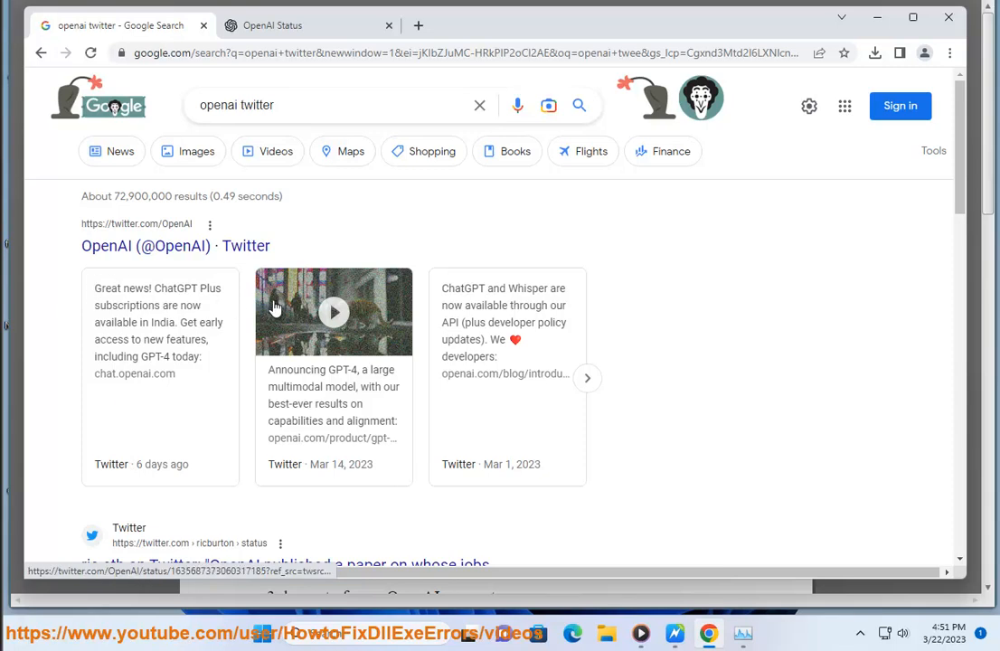
mouse_move(204, 364)
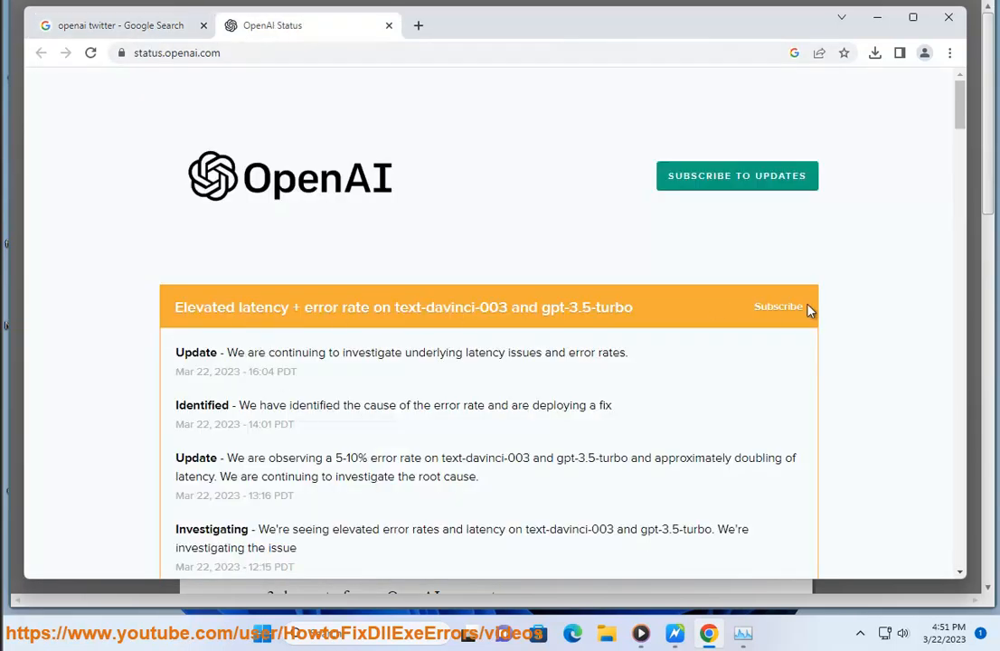
mouse_move(630, 344)
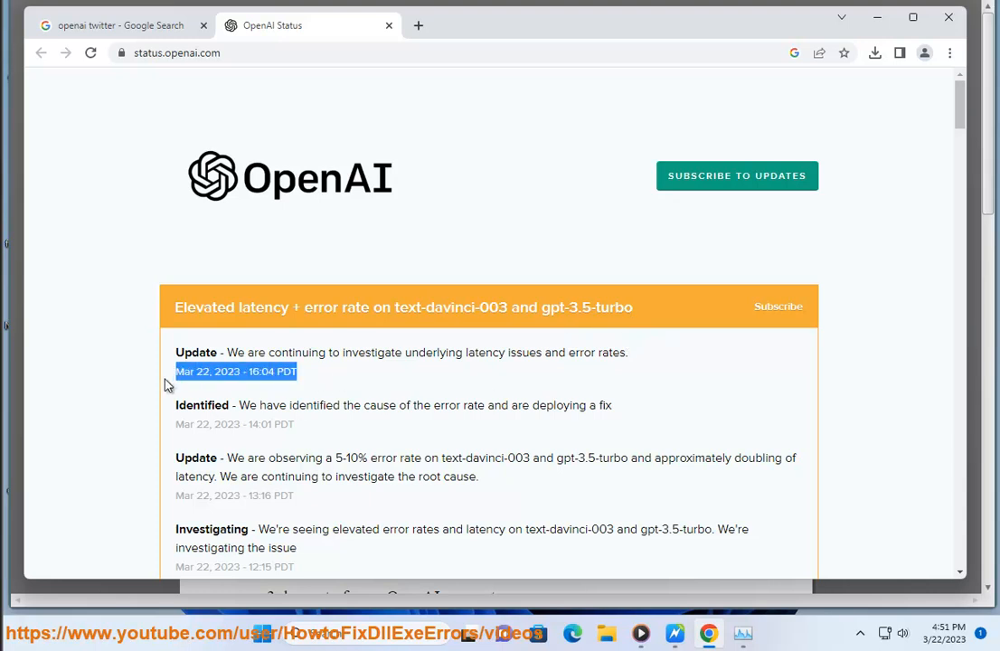
Scroll the OpenAI Status page to the text-davinci-003 and gpt-3.5-turbo latency incident updates.
scroll("down", 3)
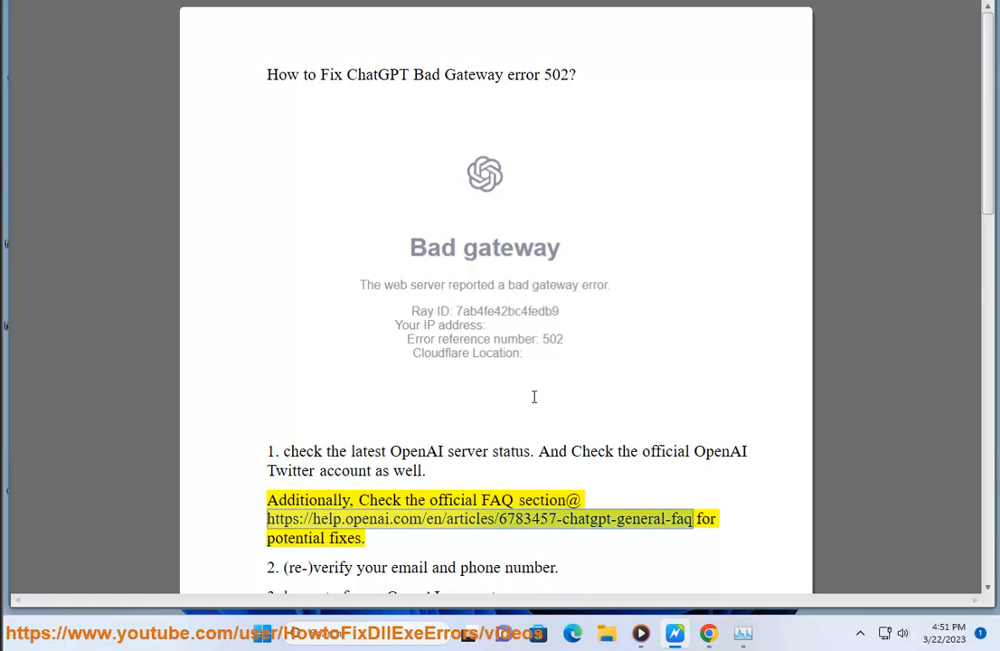
mouse_move(525, 405)
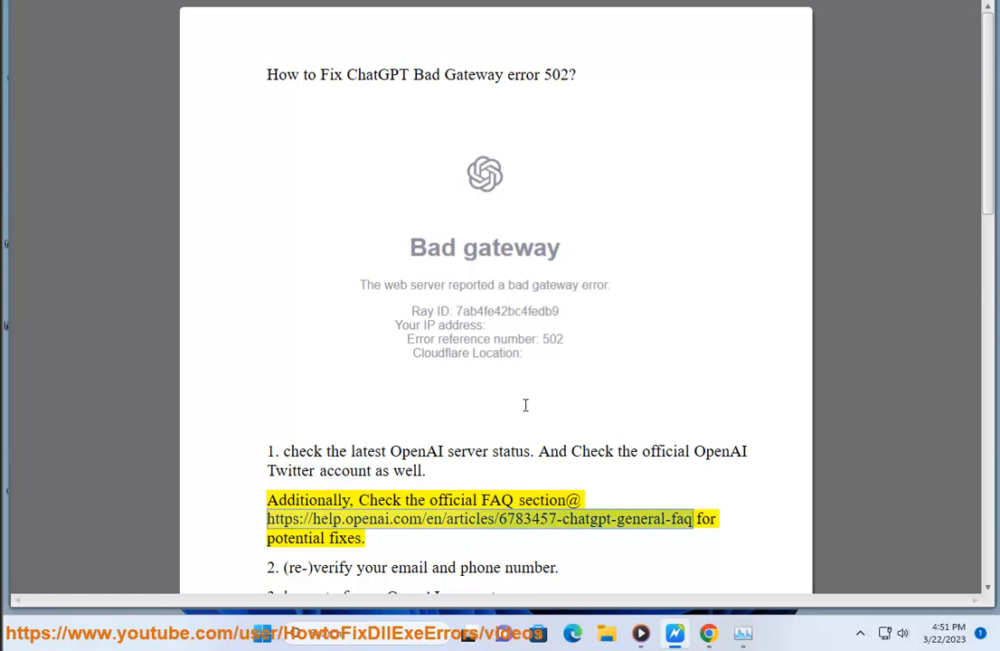
mouse_move(521, 383)
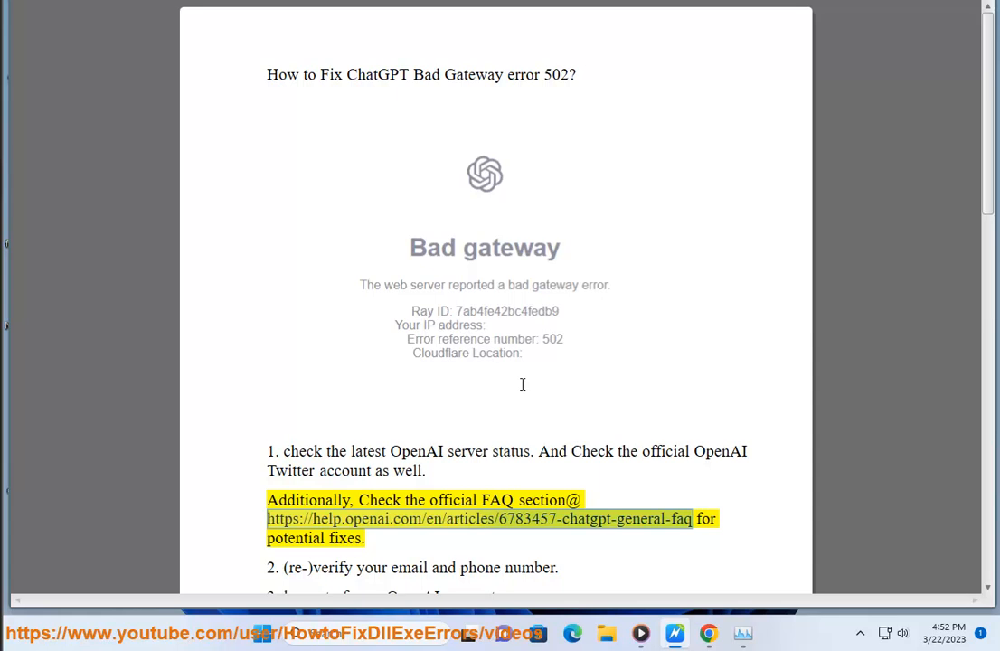
mouse_move(354, 148)
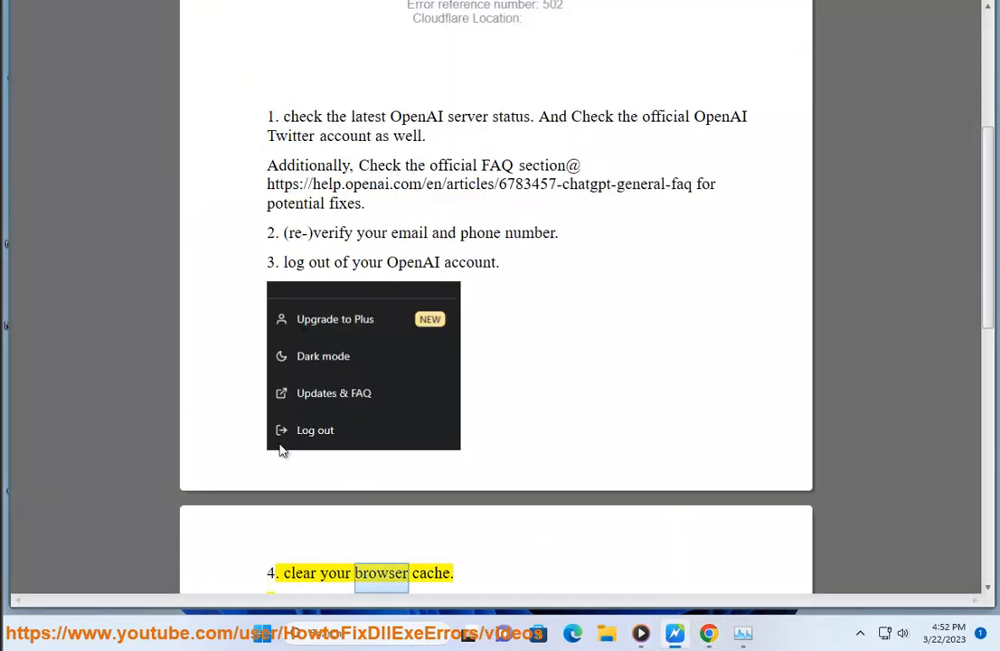
Scroll the guide down to fixes 3–5: log out, clear cache, reopen later.
scroll("down", 3)
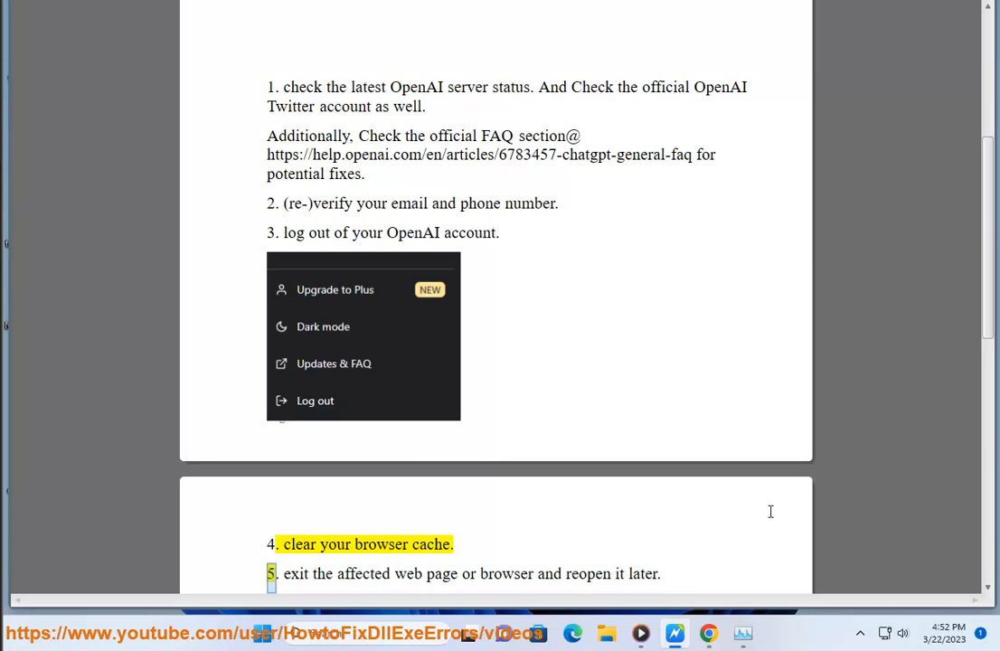
Clear Chrome's all-time browsing data, including cookies and cached files, via Settings 'cache' search.
left_click(951, 53)
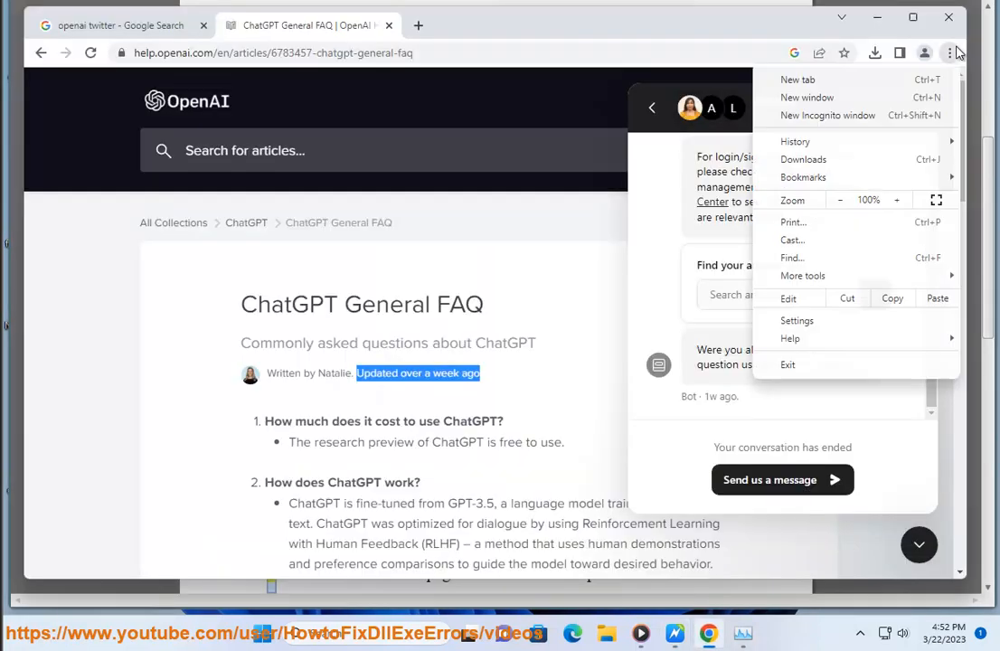
left_click(797, 320)
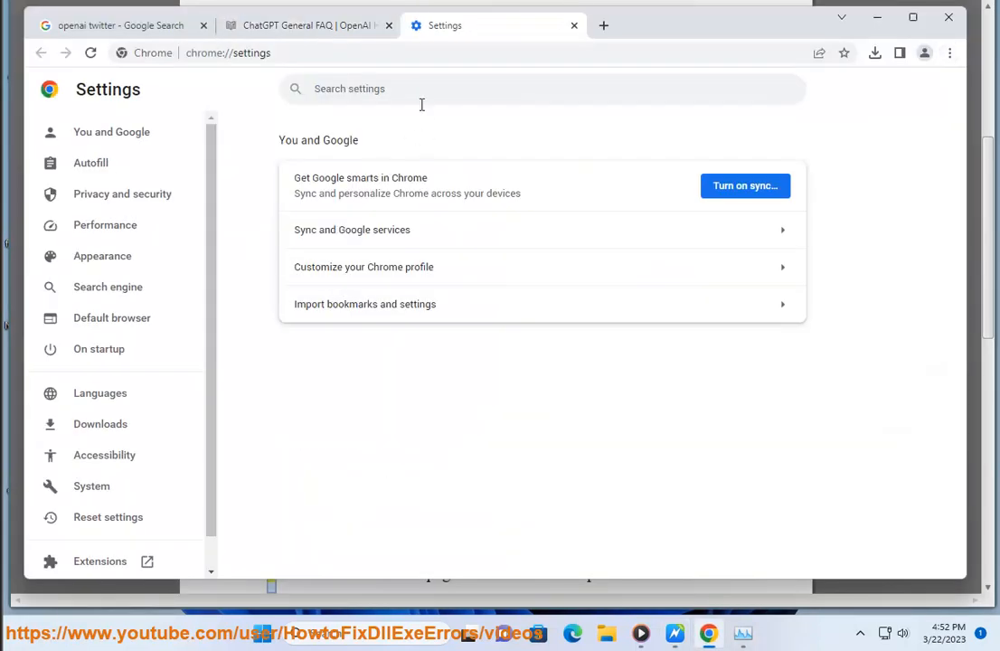
type("cache")
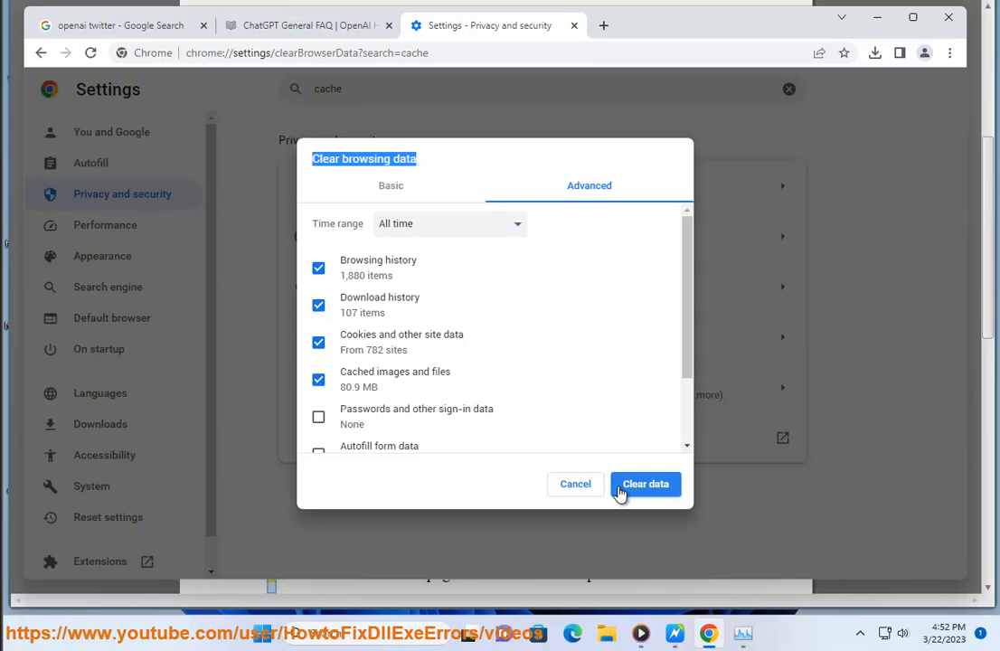
left_click(645, 484)
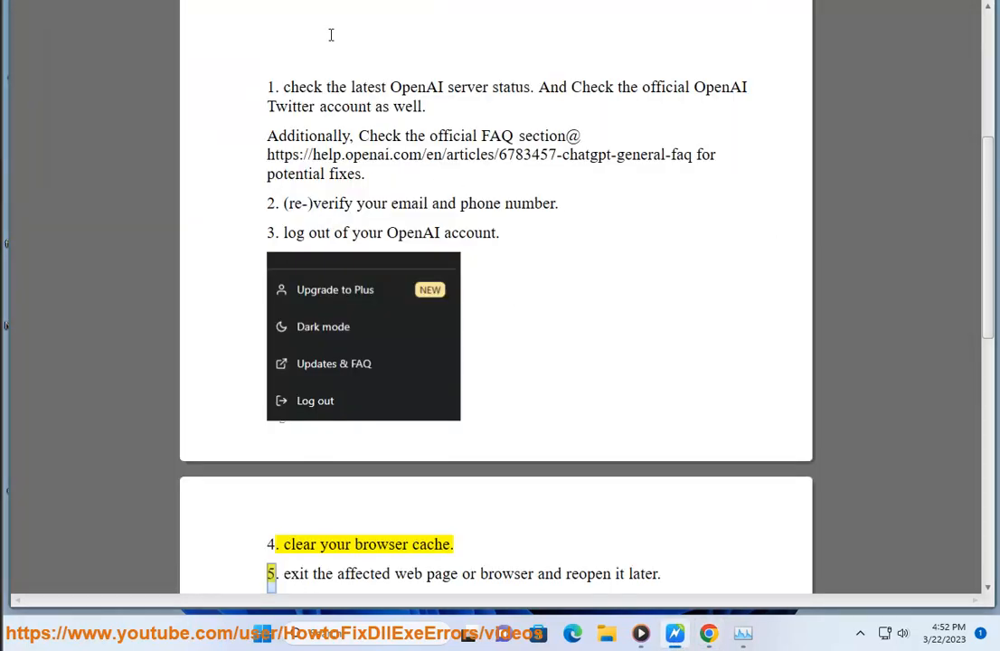
Highlight 'browser' in fix 5 and 'installed' in fix 7 while reading.
double_click(507, 574)
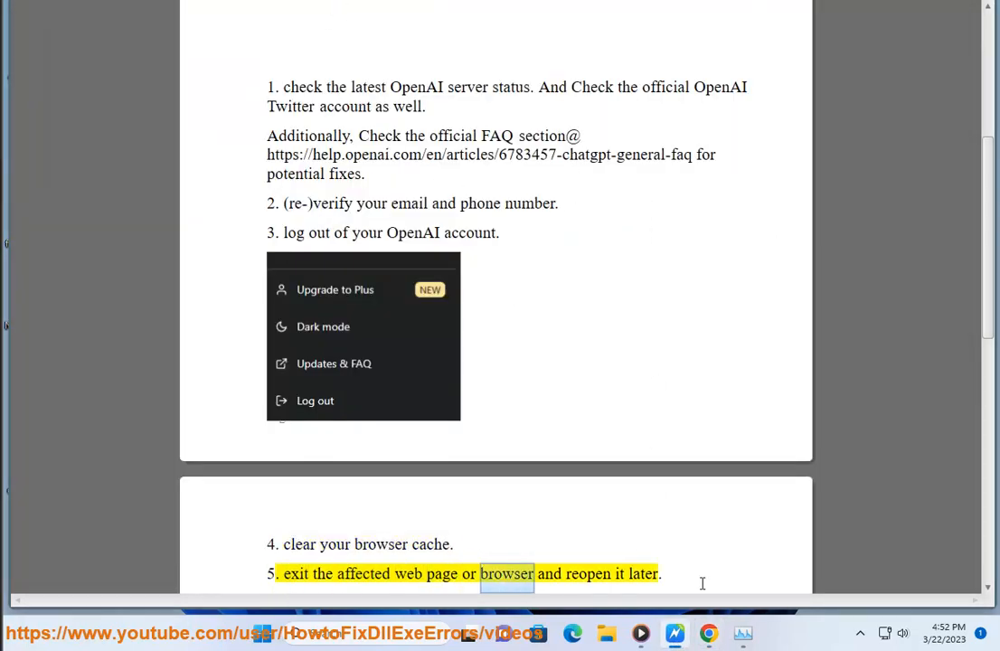
left_click(949, 52)
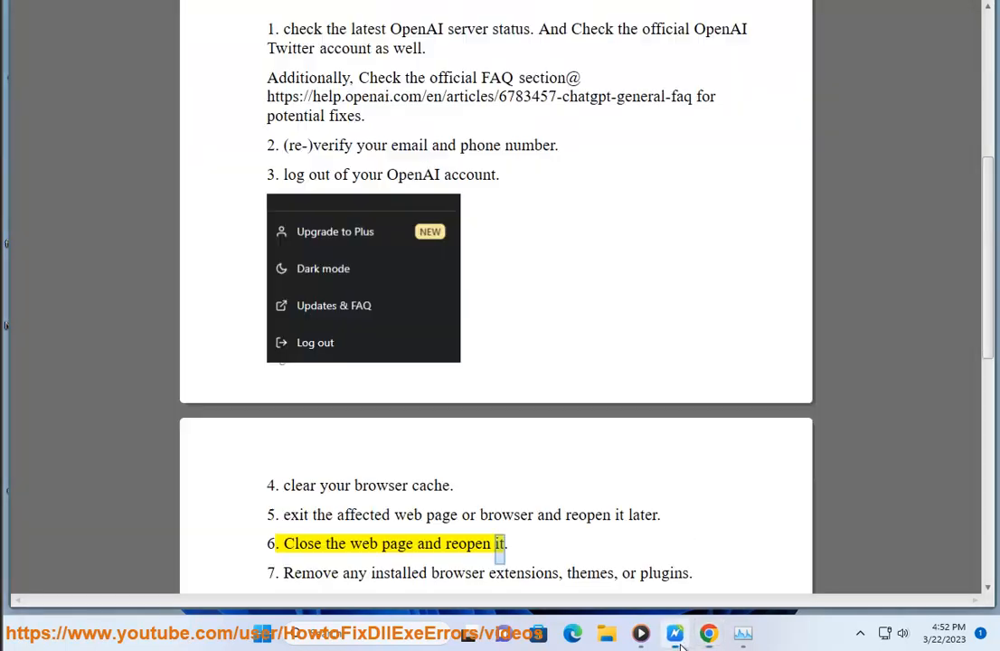
double_click(398, 573)
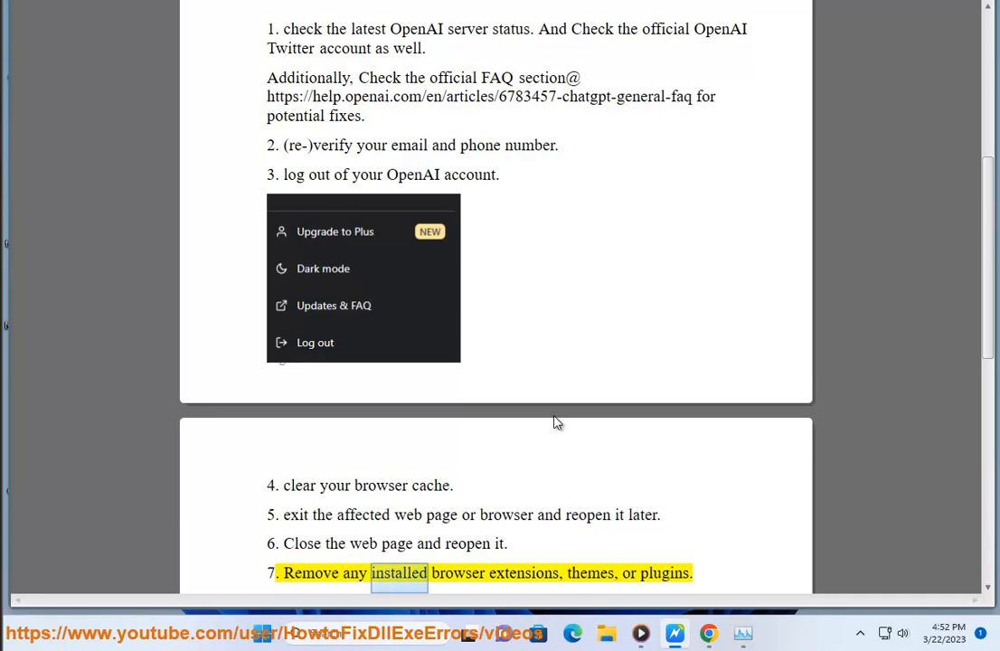